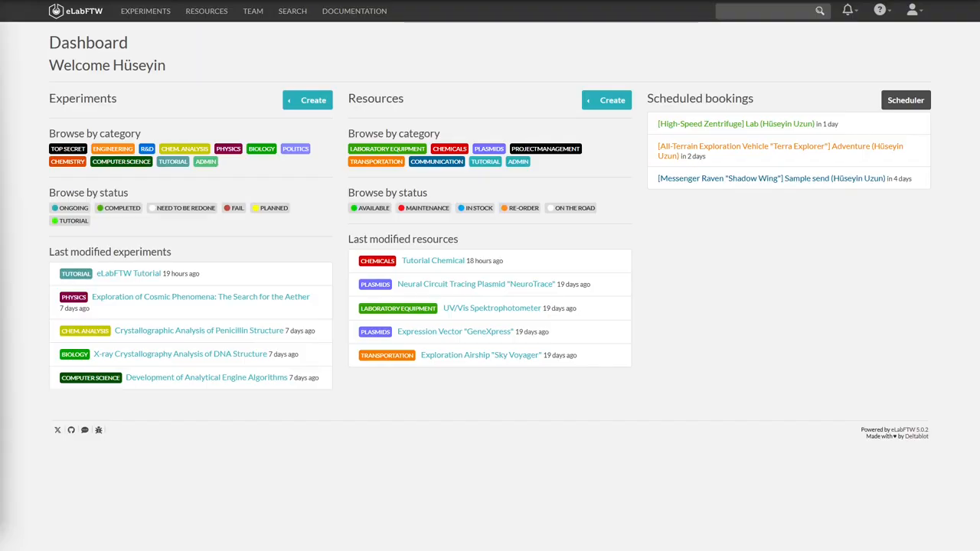
Step: Open the Team scheduler for 11–17 March 2024, glancing at the Scope options without changing them
left_click(253, 11)
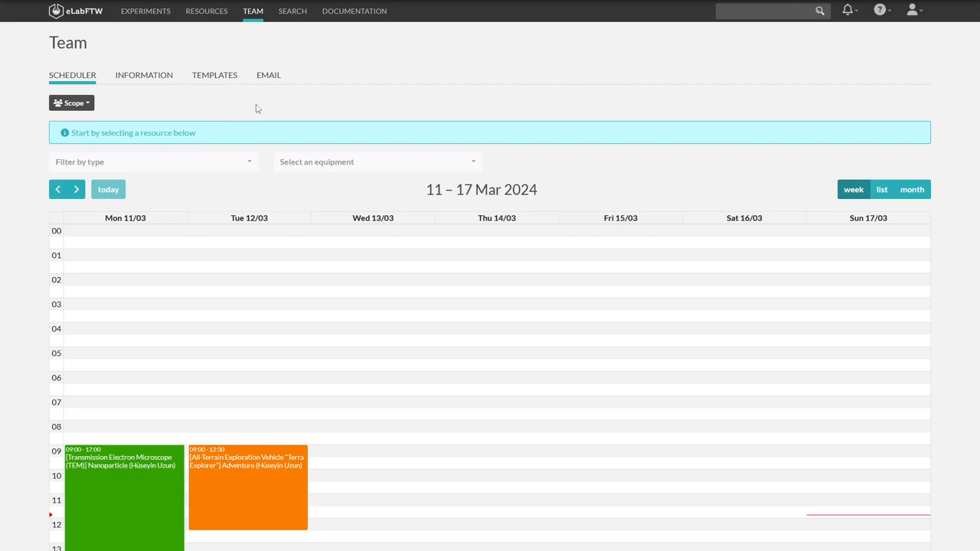
mouse_move(190, 102)
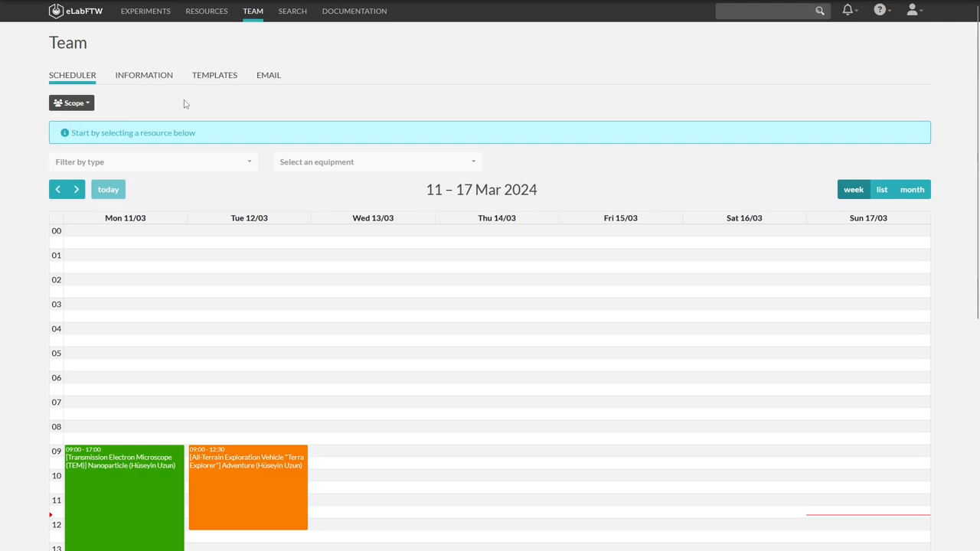
mouse_move(165, 105)
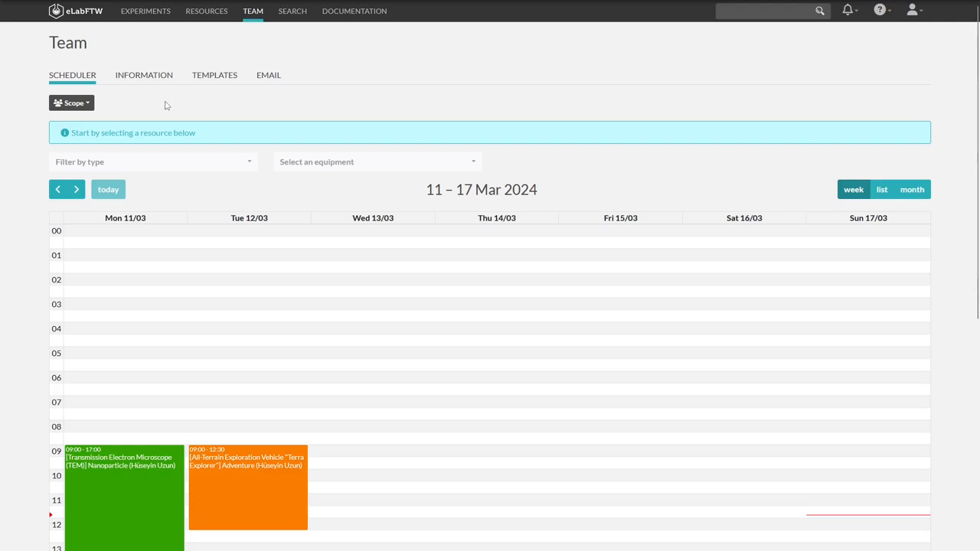
left_click(72, 103)
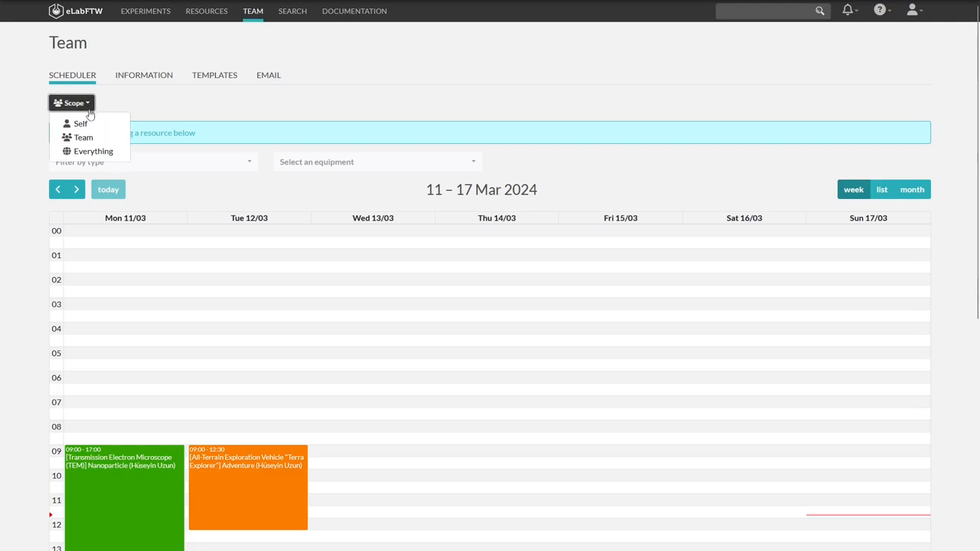
mouse_move(191, 106)
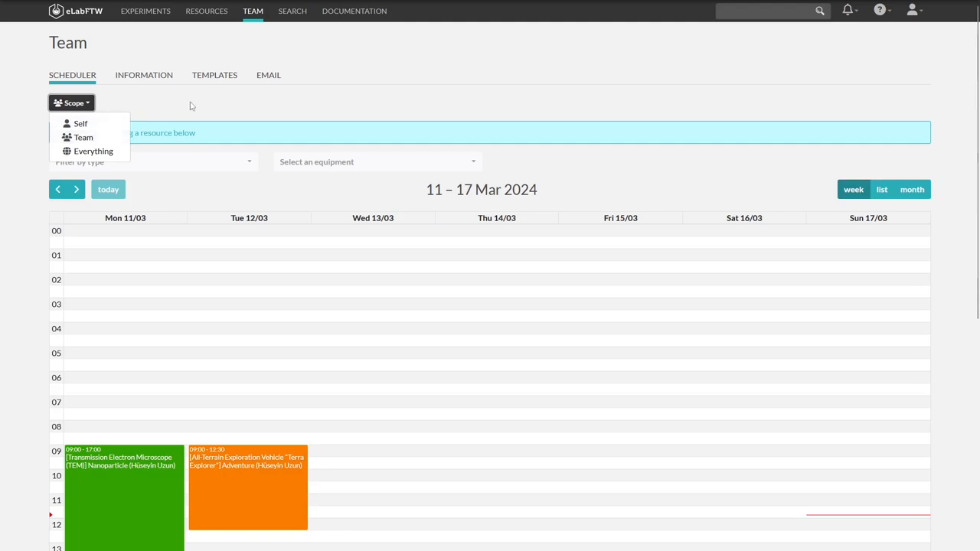
left_click(203, 123)
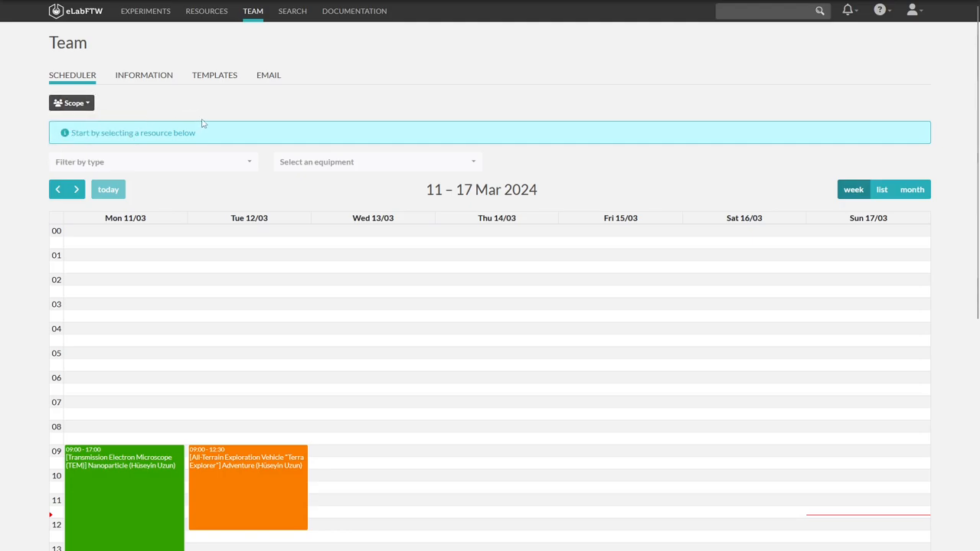
mouse_move(173, 119)
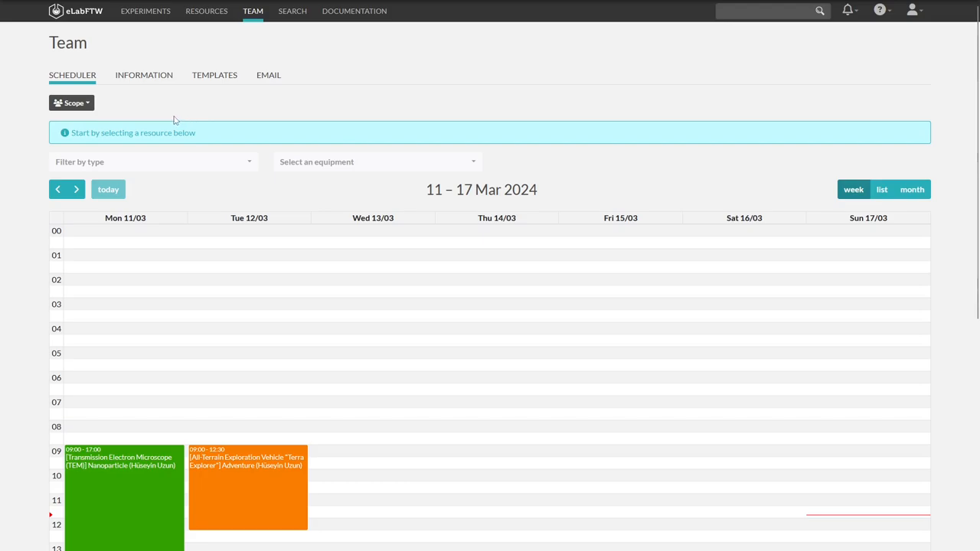
mouse_move(215, 134)
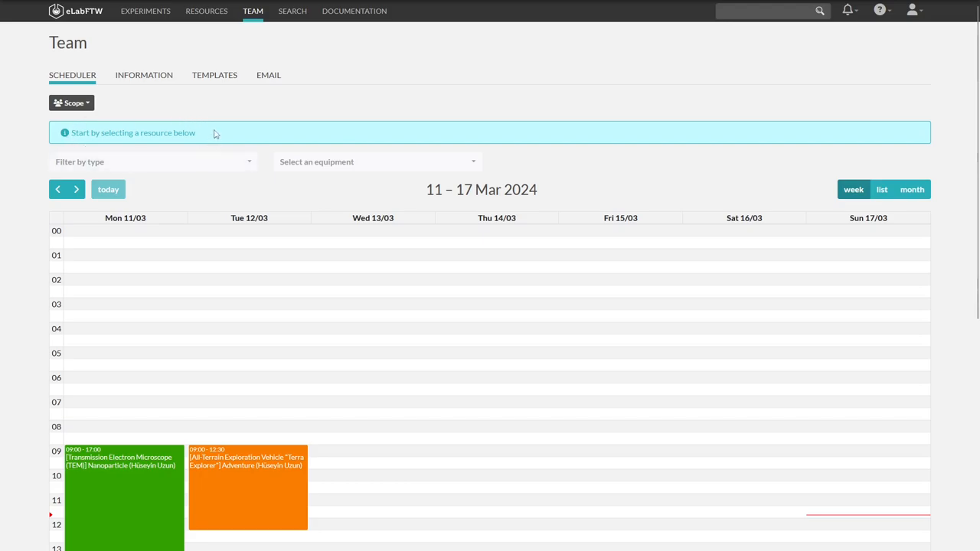
Step: Filter the scheduler to Laboratory Equipment and select the Transmission Electron Microscope (TEM)
left_click(149, 162)
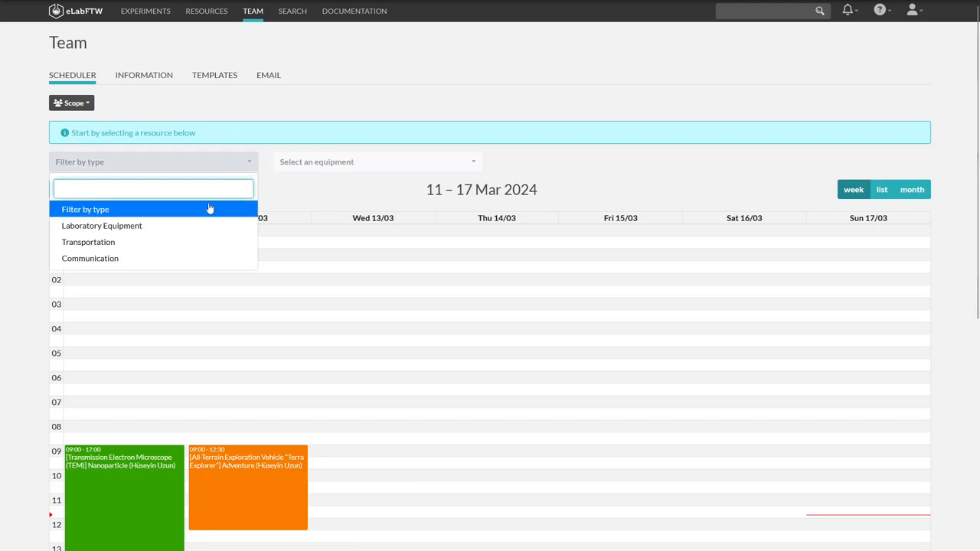
mouse_move(231, 254)
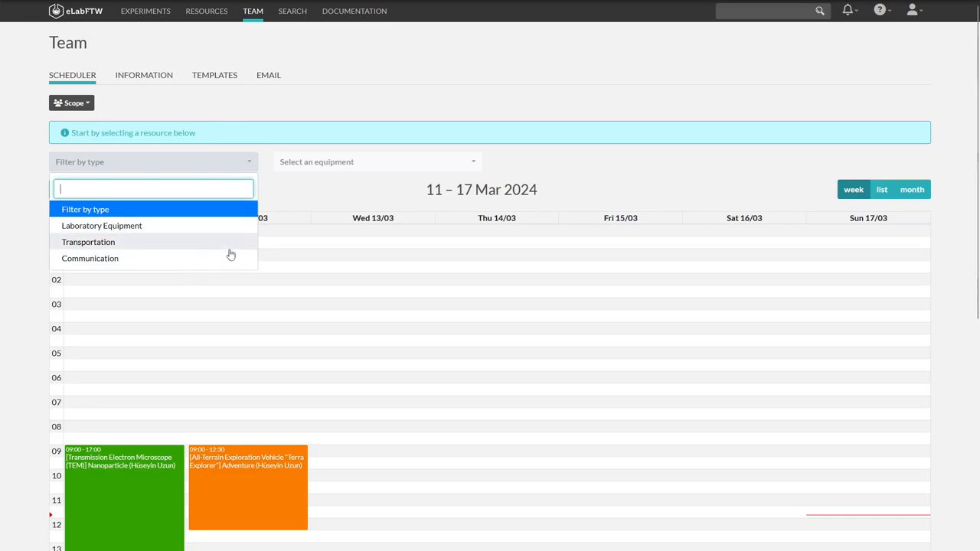
mouse_move(274, 185)
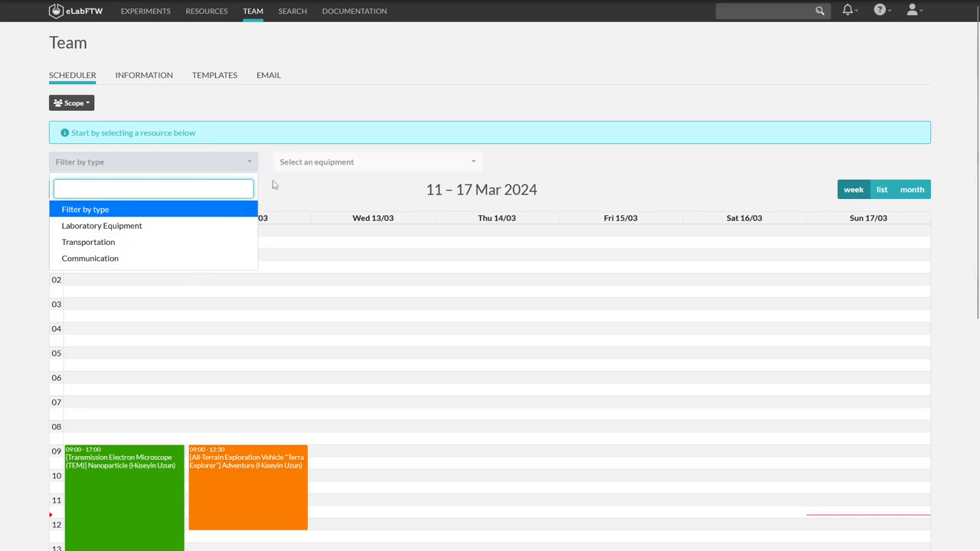
left_click(102, 225)
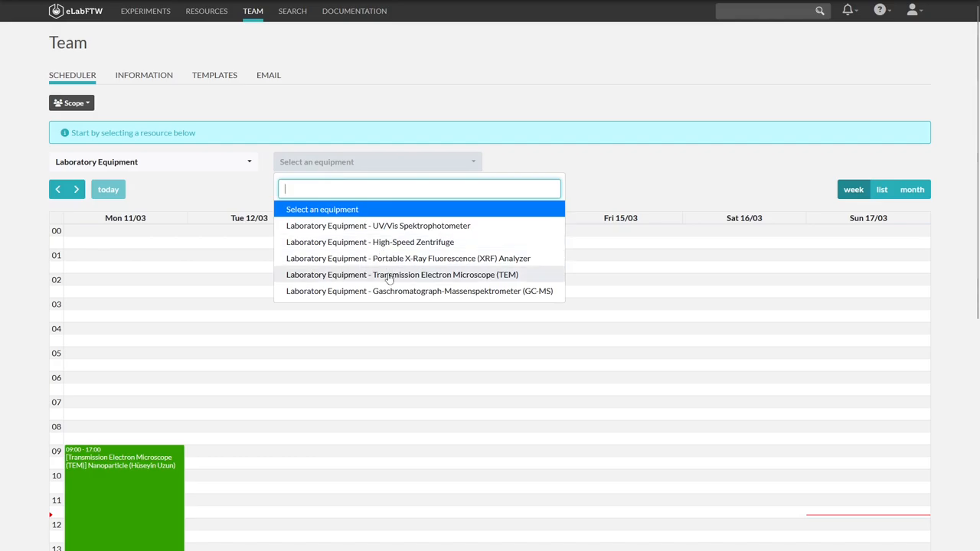
left_click(407, 274)
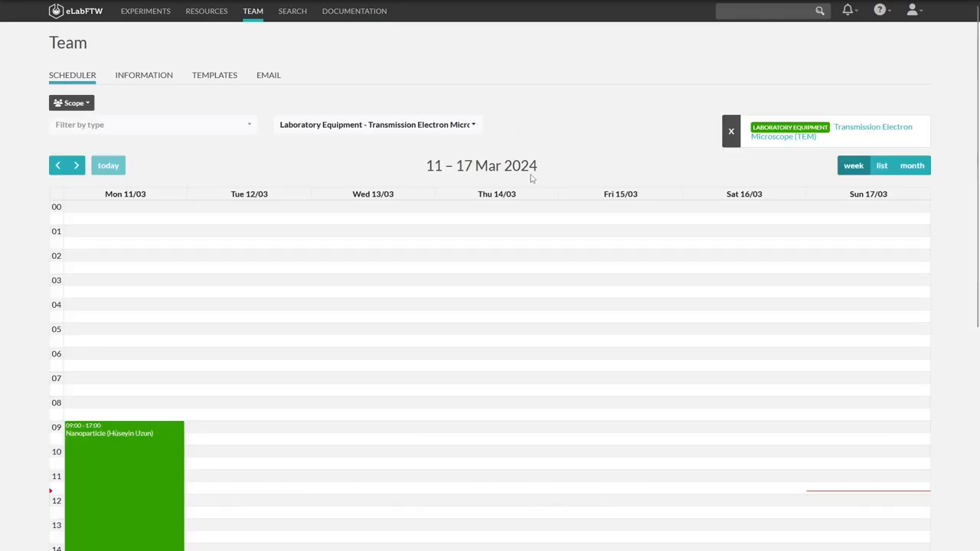
mouse_move(731, 130)
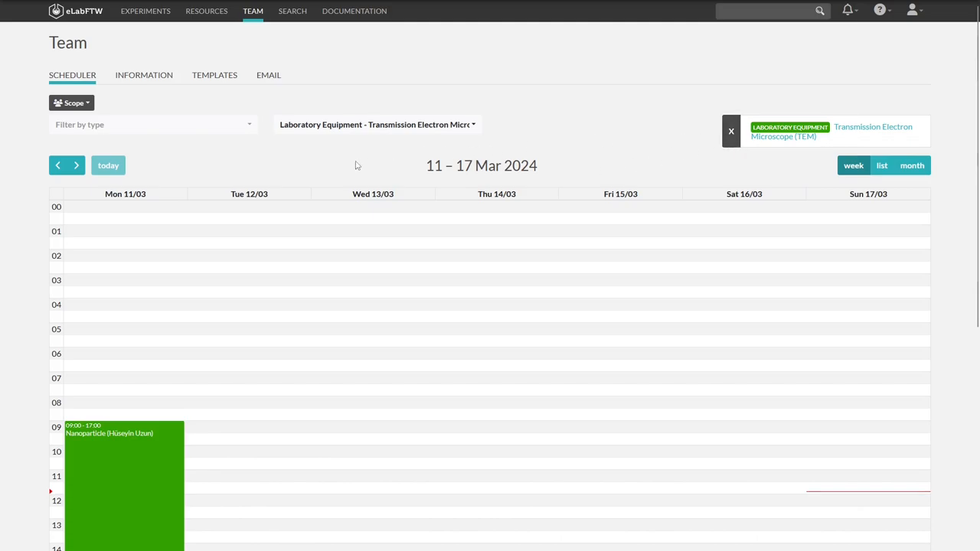
Step: Drag out a new booking slot on Sunday 17 March starting at 12:30
scroll("down", 3)
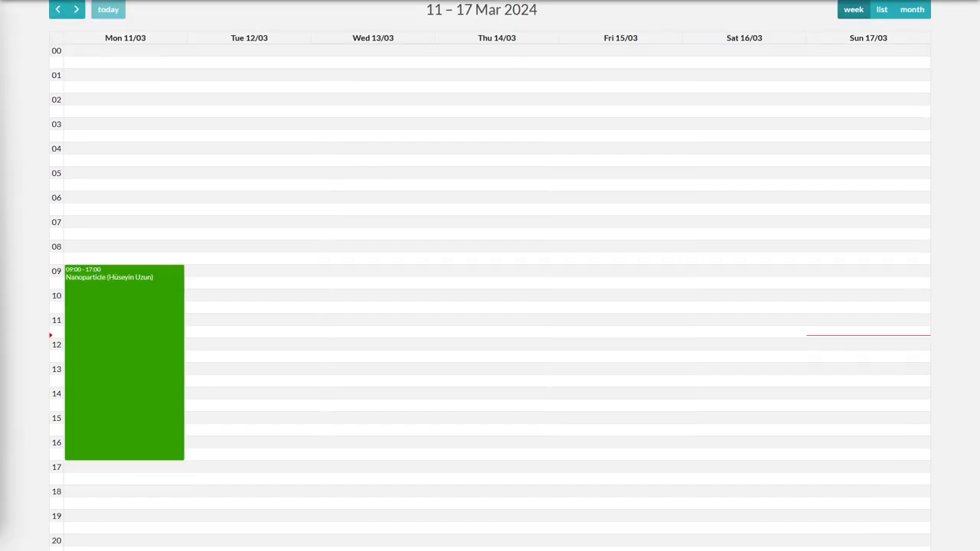
mouse_move(853, 366)
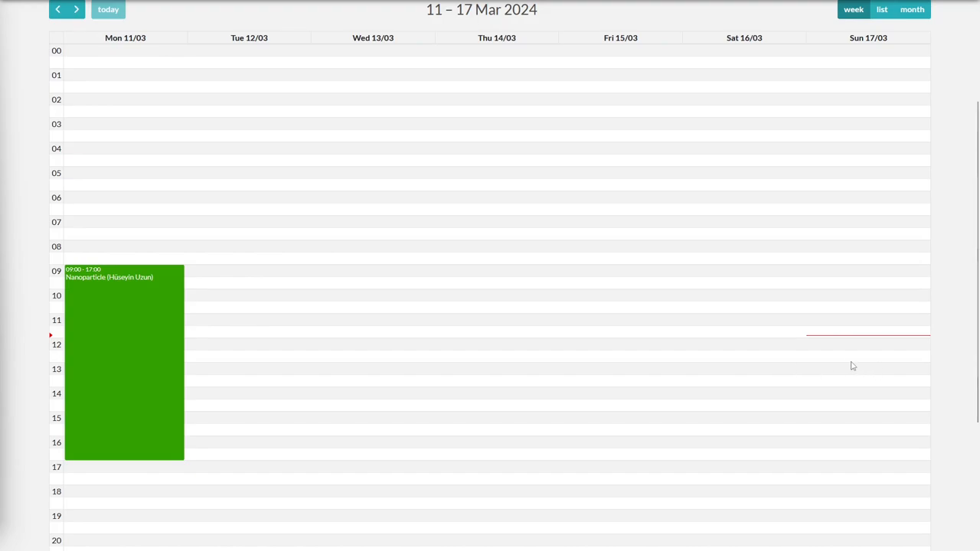
mouse_move(842, 362)
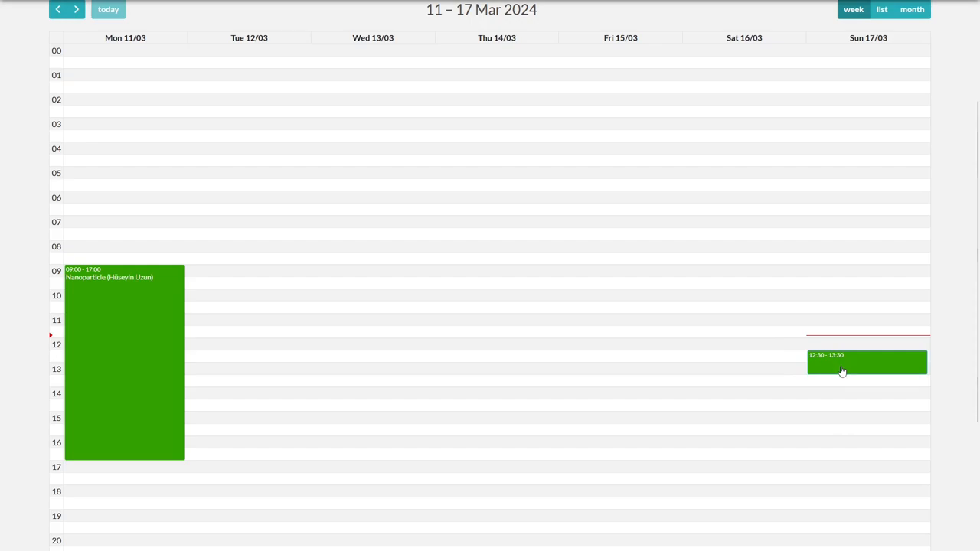
left_click_drag(842, 371, 845, 452)
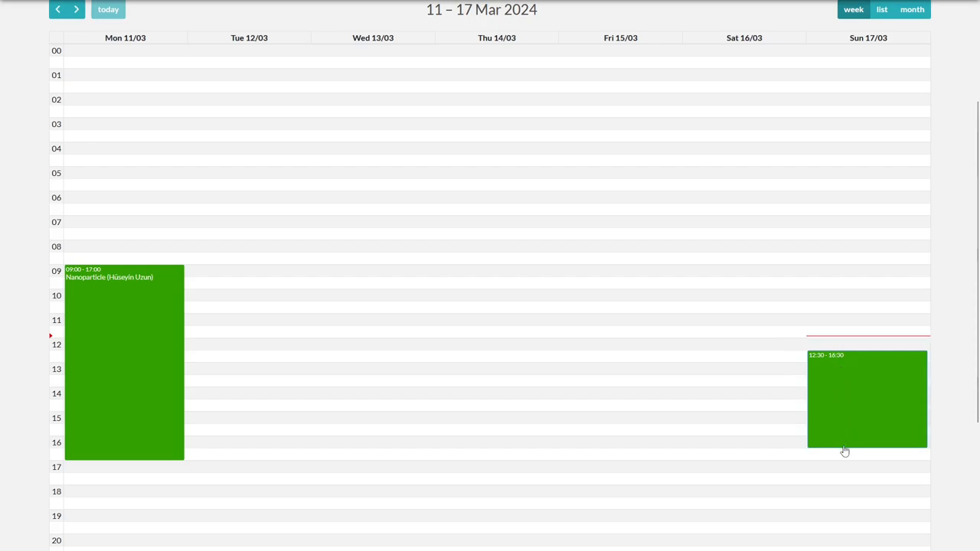
left_click_drag(845, 451, 846, 469)
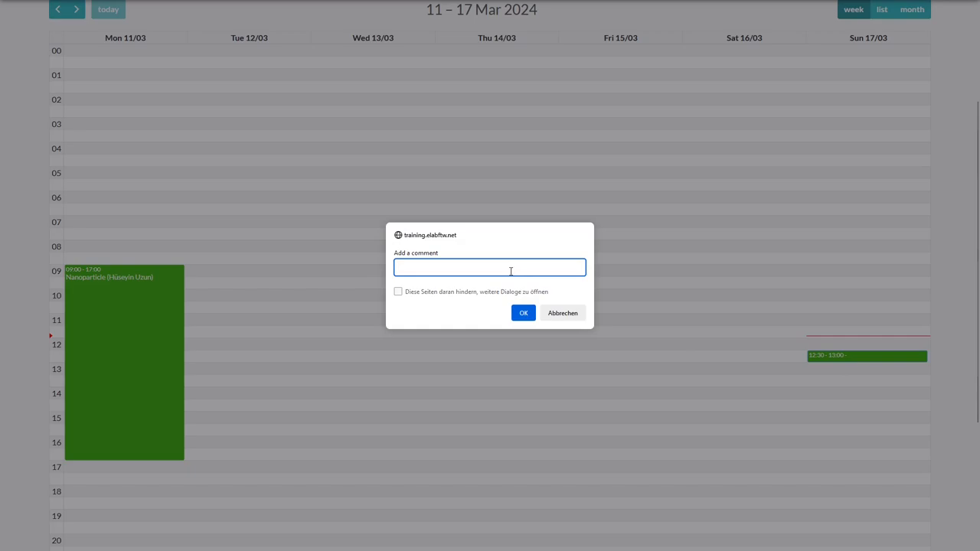
Step: Save the Sunday 12:30–14:30 booking with the comment 'Tutorial Booking'
type("Tutor")
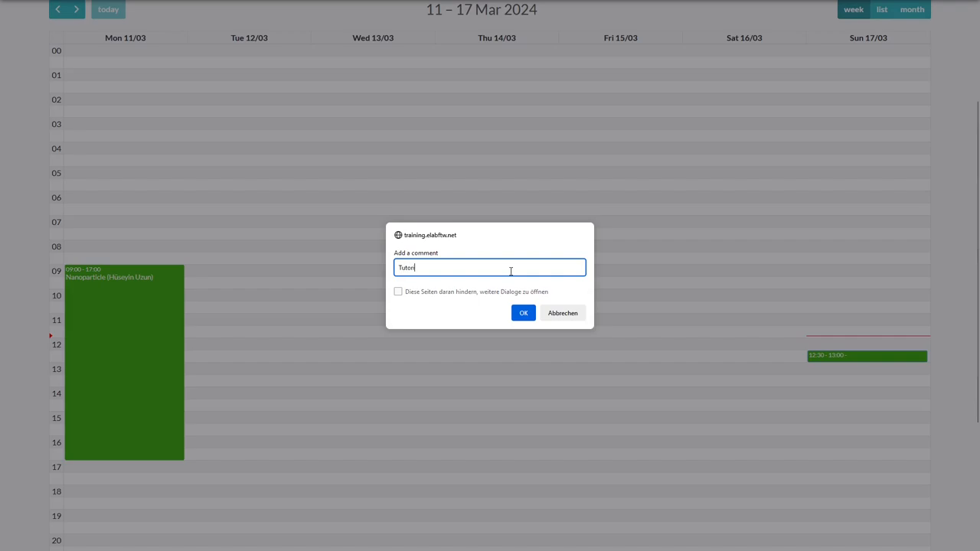
type("ial Book")
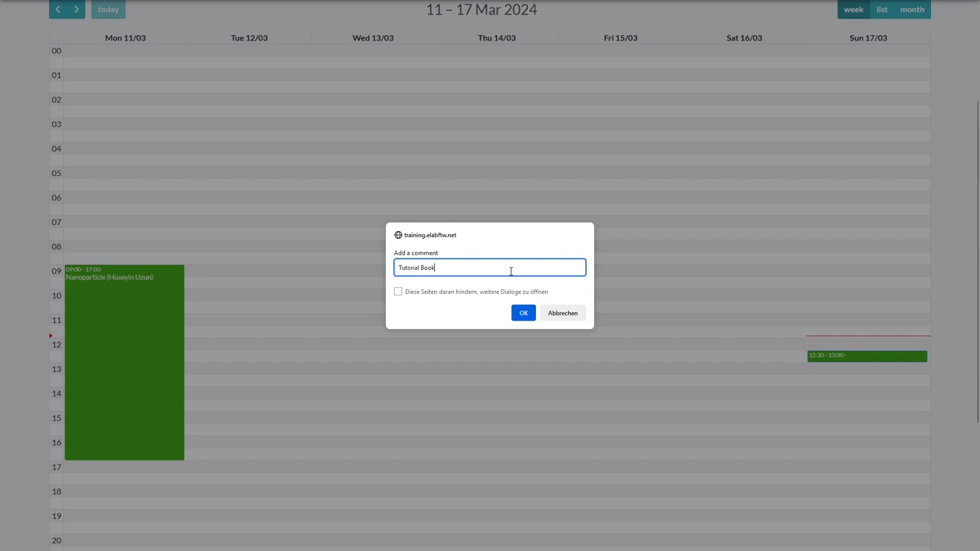
left_click(523, 312)
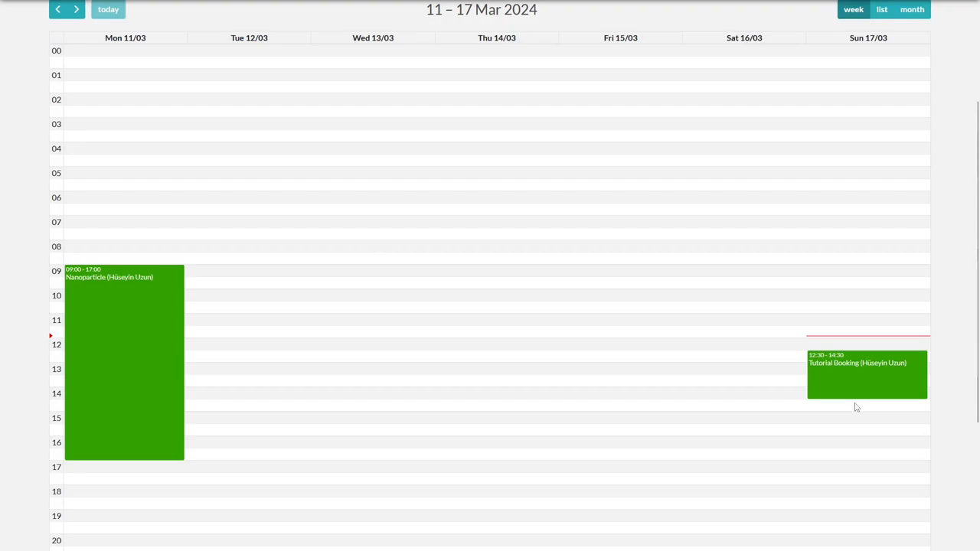
left_click(867, 375)
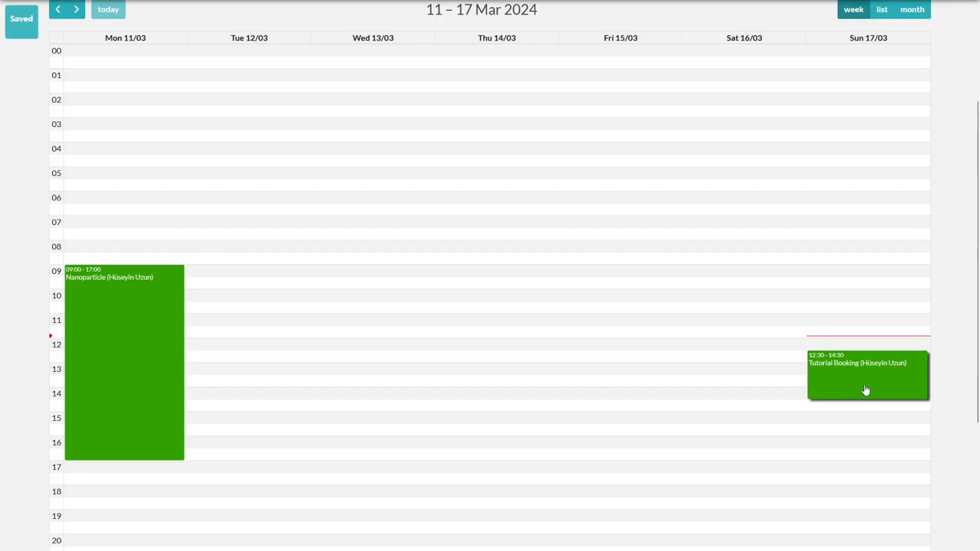
Step: Review the Tutorial Booking's Edit event fields for resource and cancellation message, then close
left_click(866, 375)
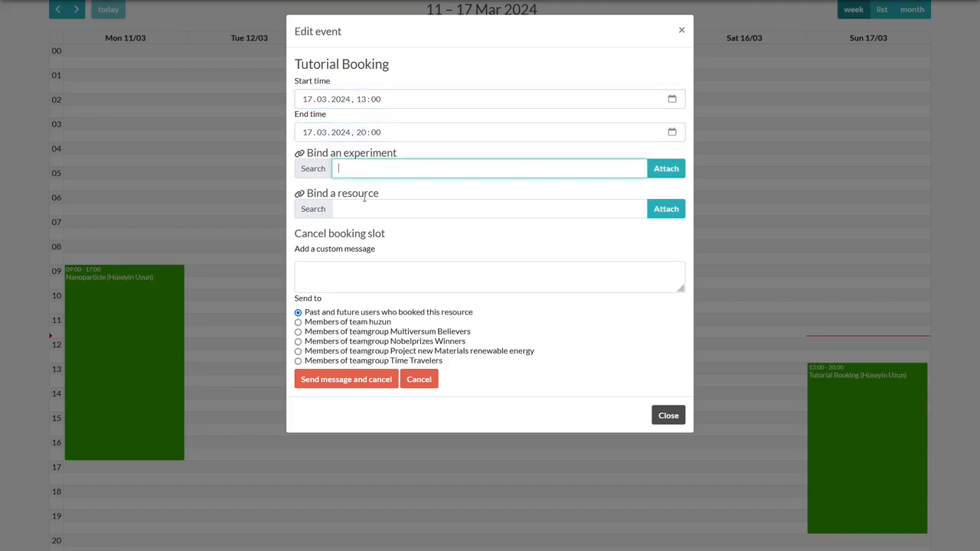
left_click(490, 208)
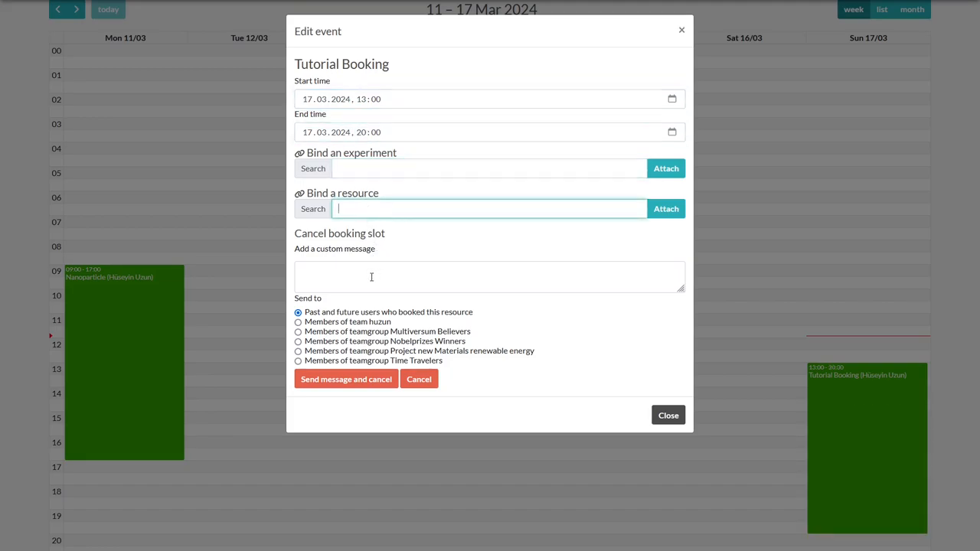
left_click(490, 277)
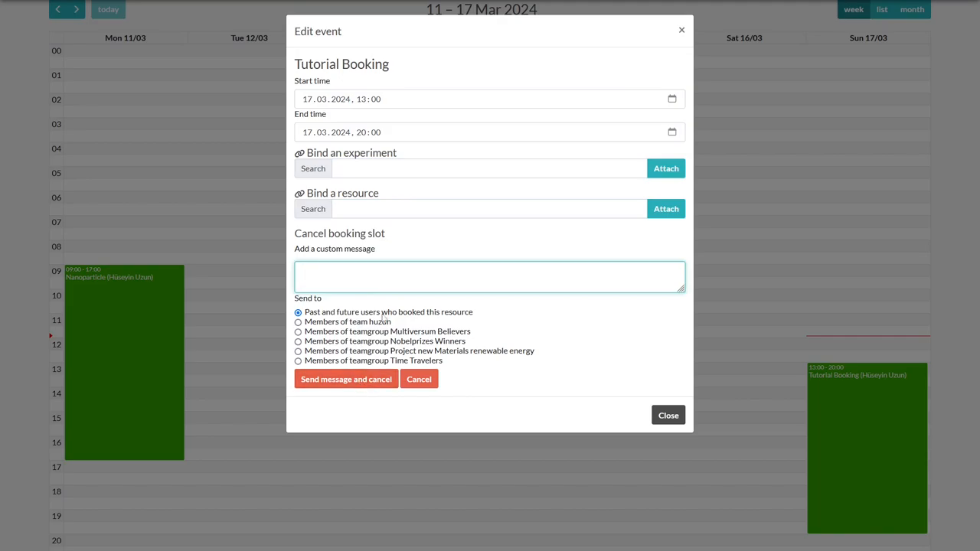
mouse_move(382, 389)
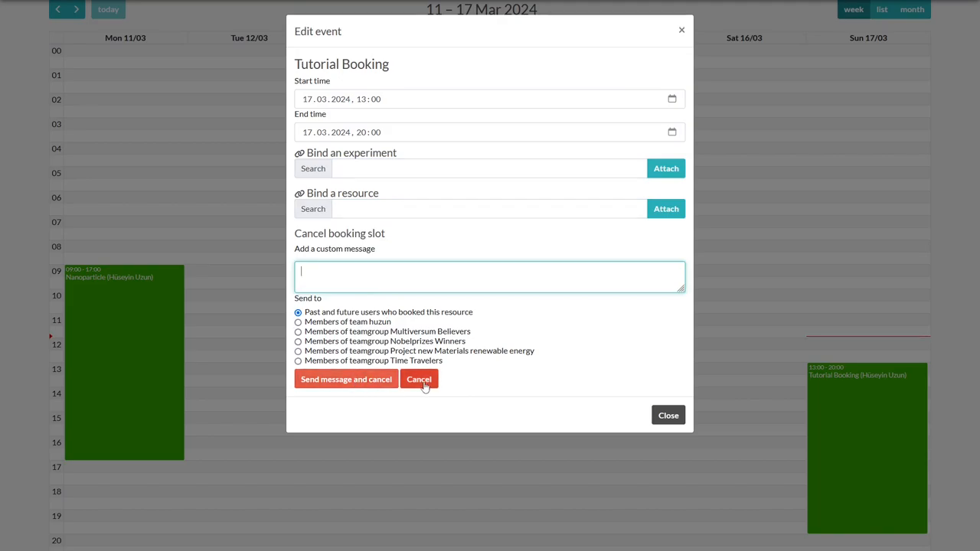
mouse_move(566, 388)
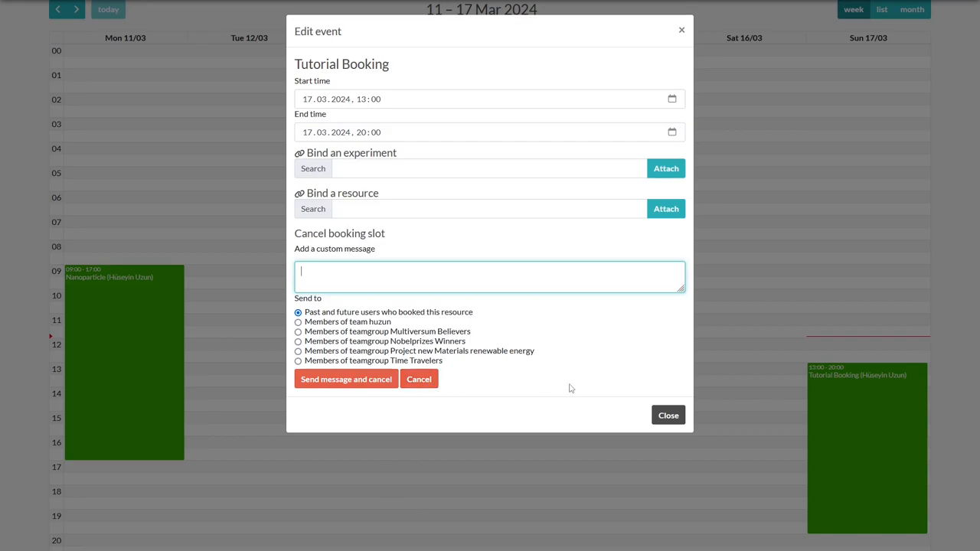
left_click(667, 415)
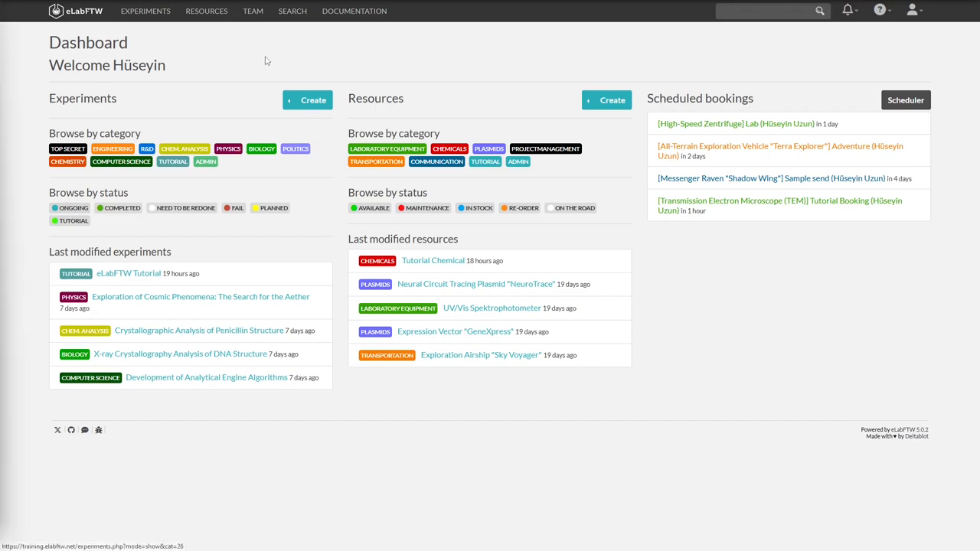
Step: Open the Team page listing the huzun team's 20 members
left_click(253, 11)
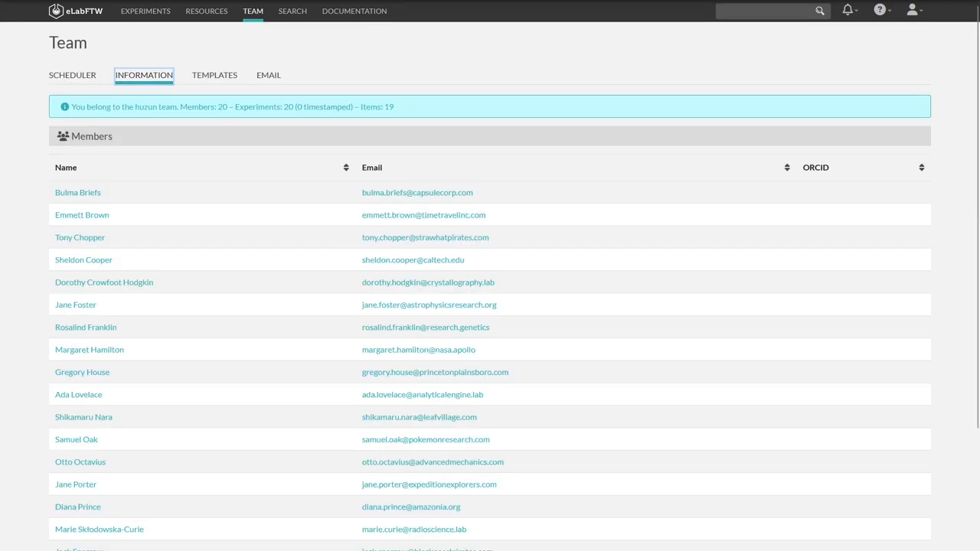
mouse_move(301, 198)
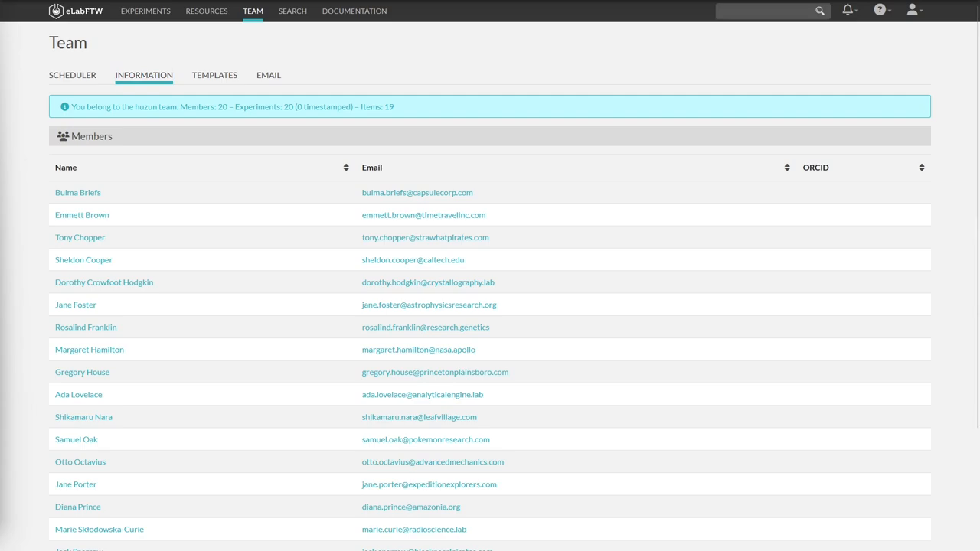
Step: View the Templates tab, then the Email tab's team messaging form
left_click(215, 74)
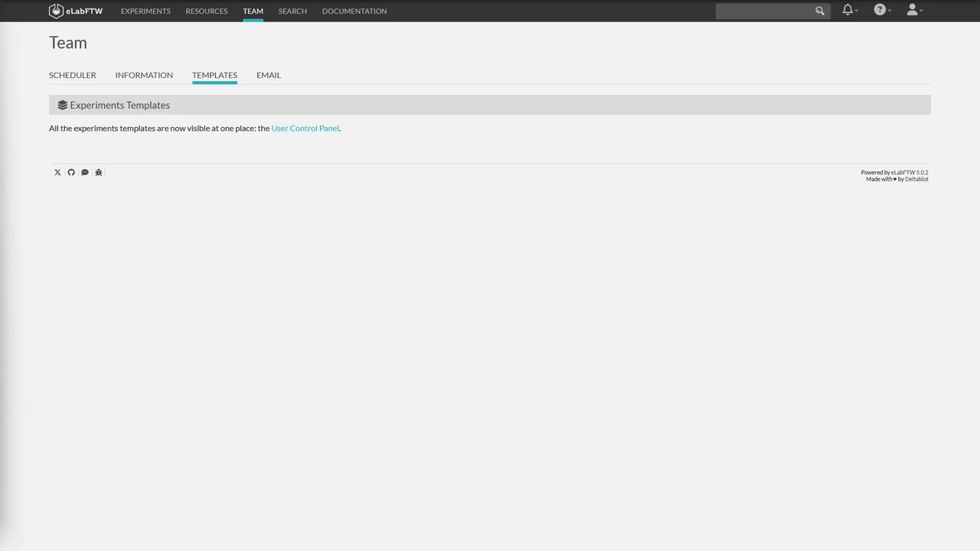
left_click(268, 75)
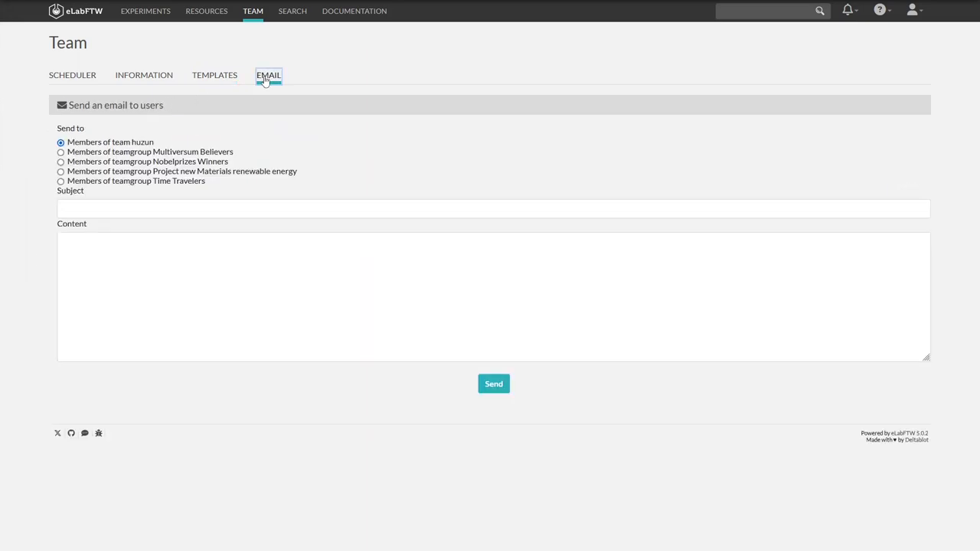